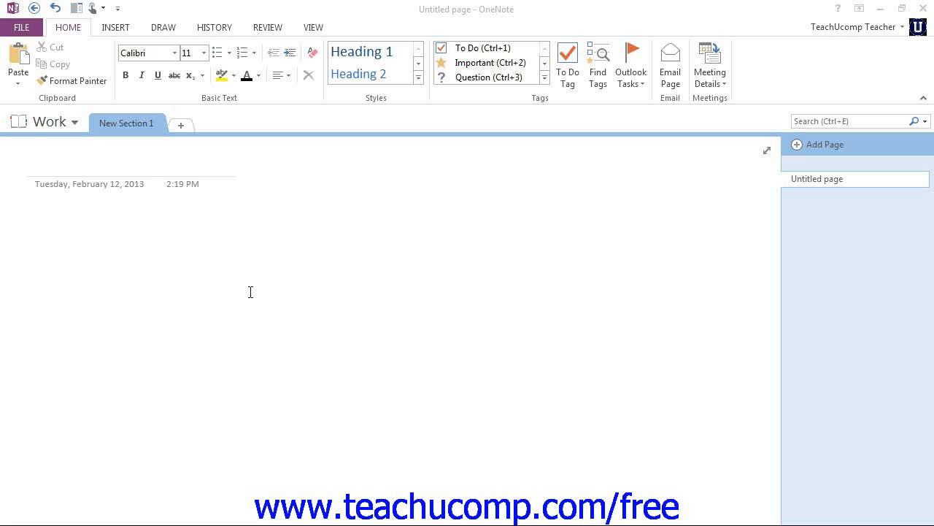
Step: Rename the first section tab from 'New Section 1' to 'Meetings'
click(35, 227)
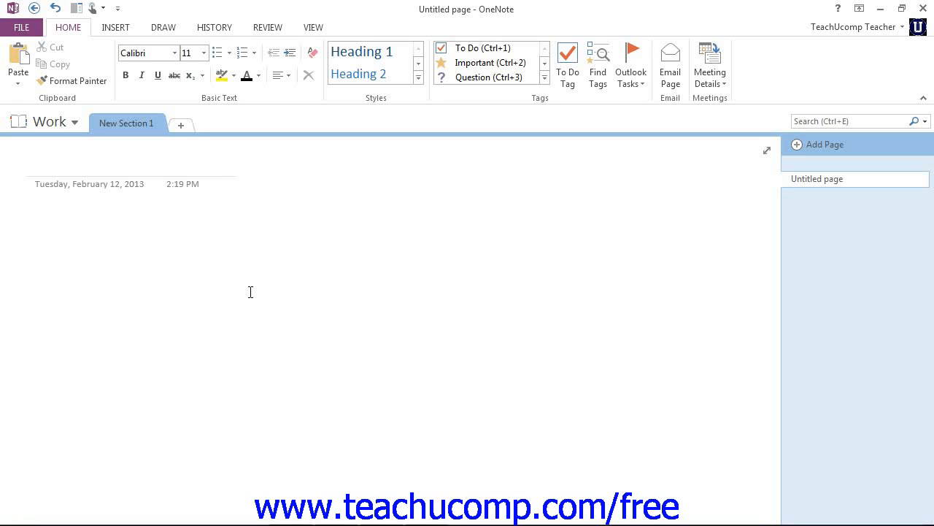
click(35, 226)
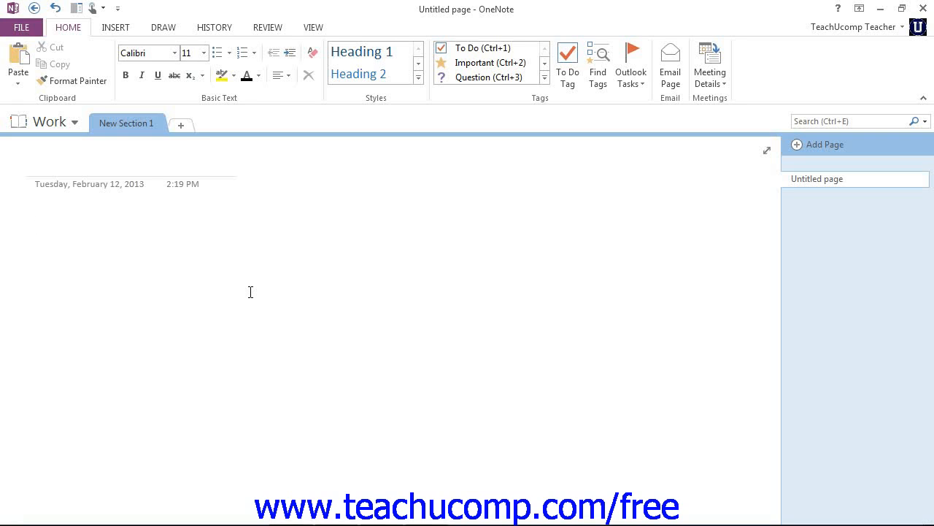
click(35, 227)
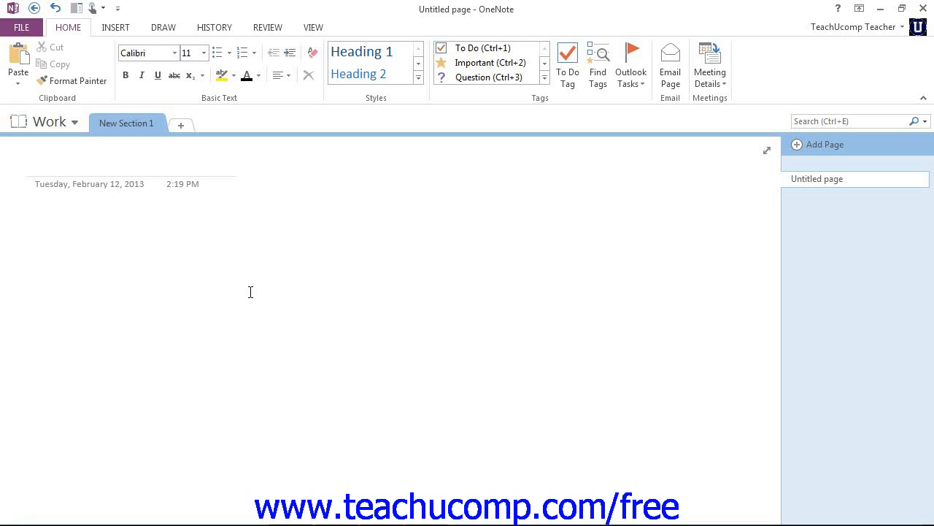
click(35, 227)
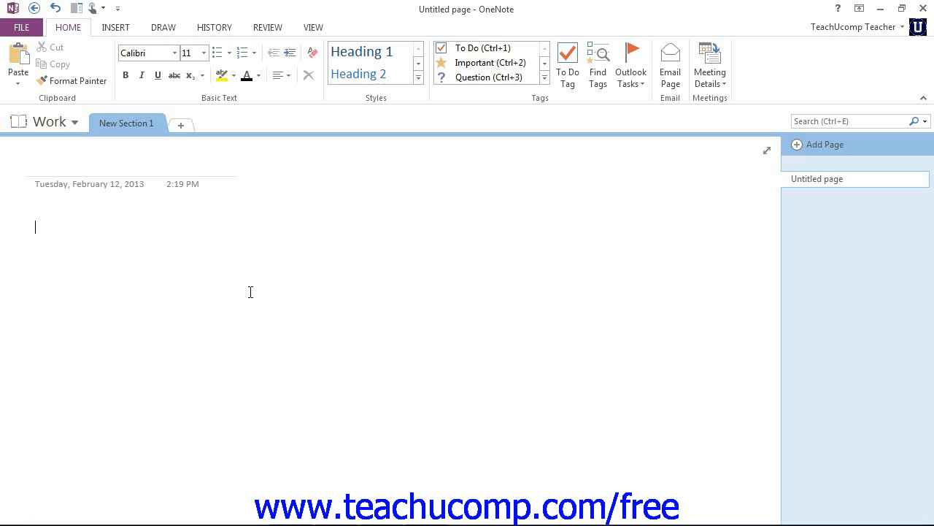
mouse_move(159, 135)
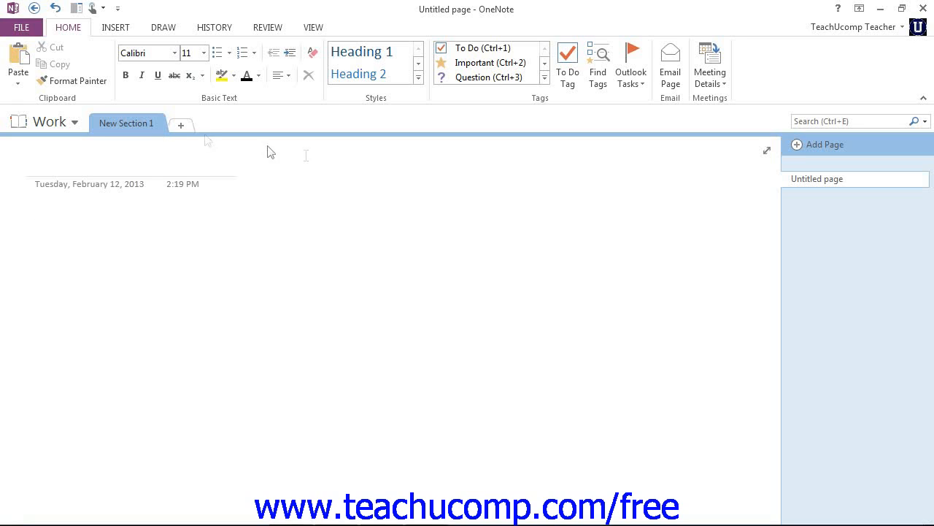
mouse_move(822, 206)
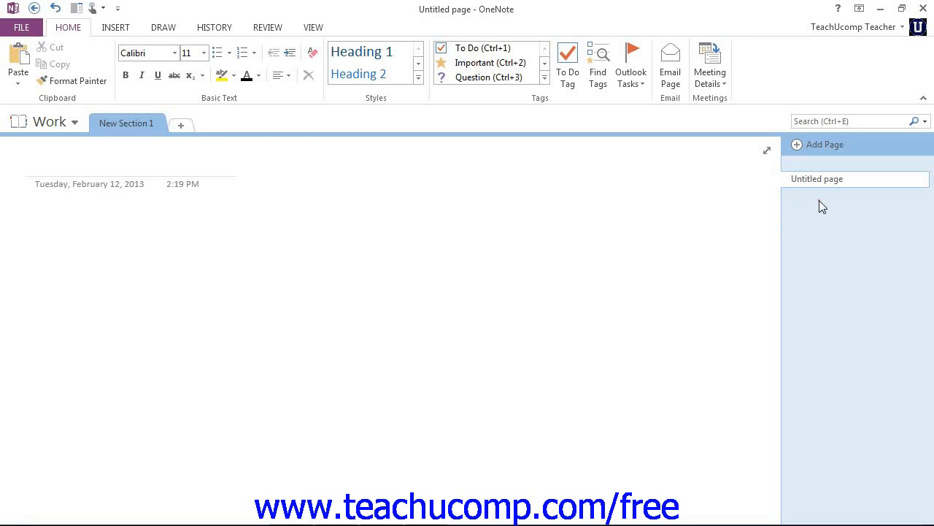
click(35, 227)
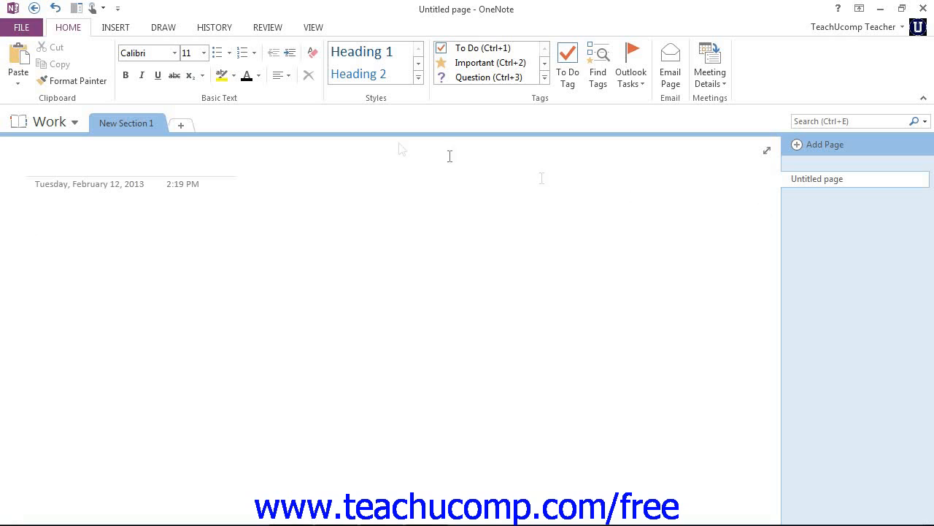
right_click(126, 123)
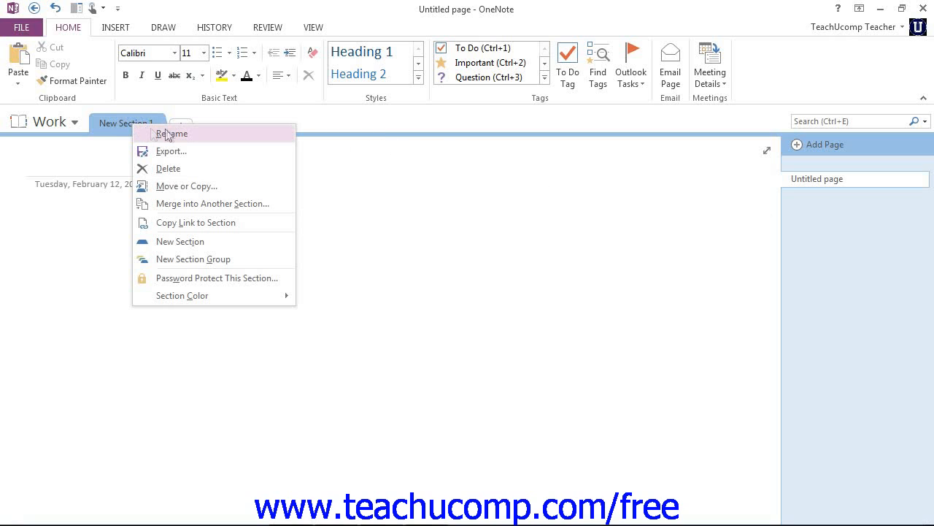
mouse_move(174, 137)
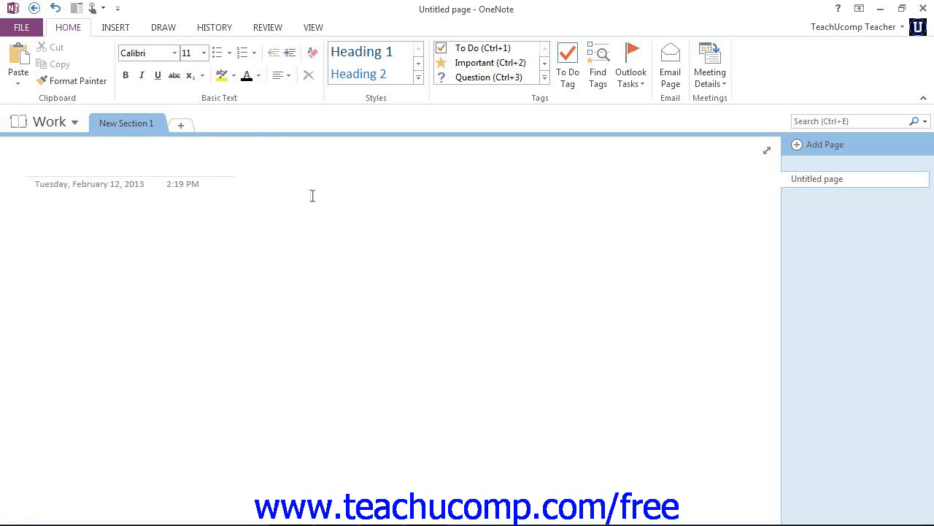
mouse_move(127, 122)
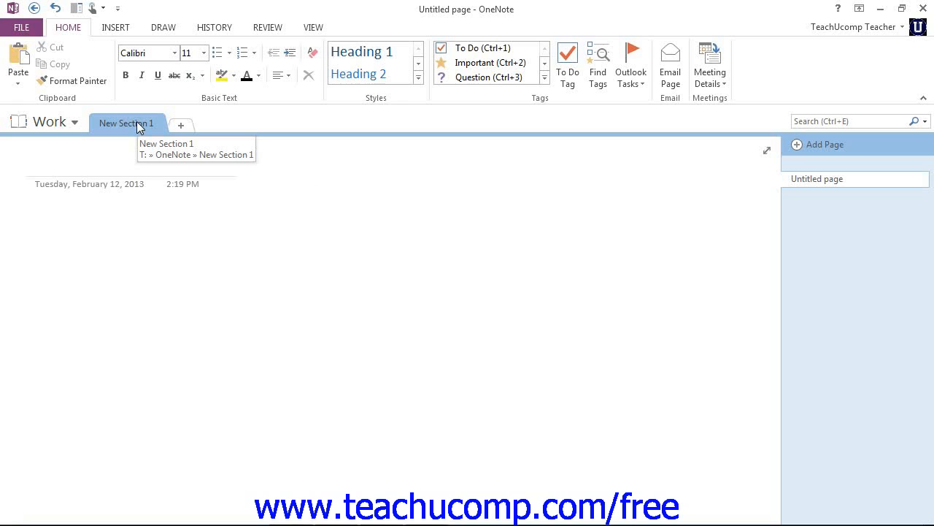
double_click(126, 123)
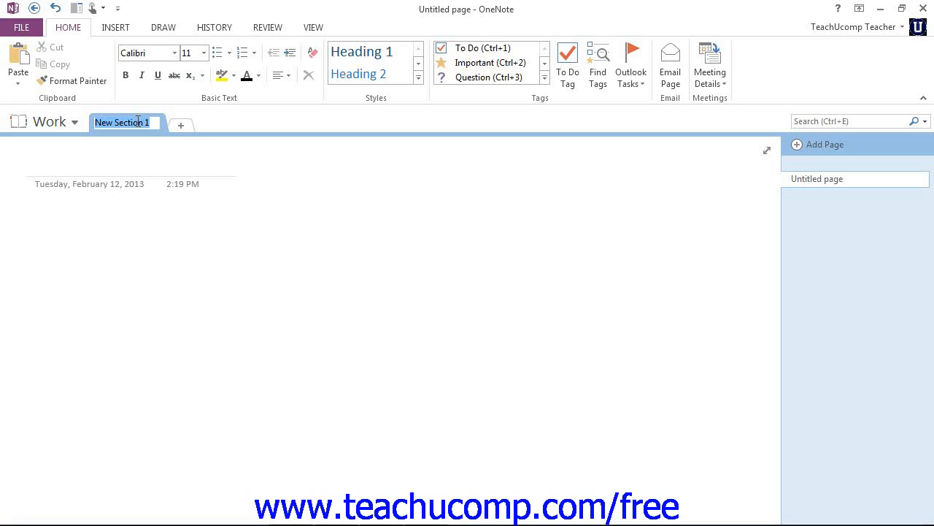
text(M)
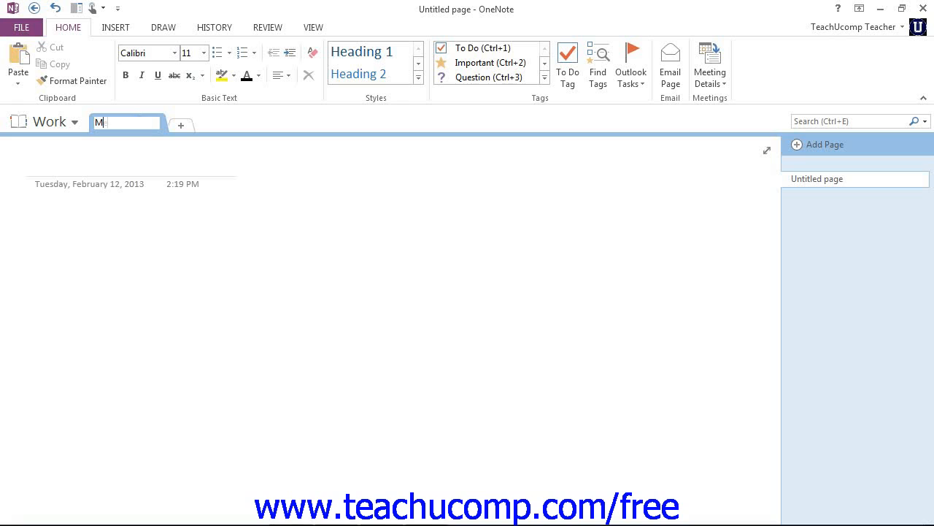
text(eetings)
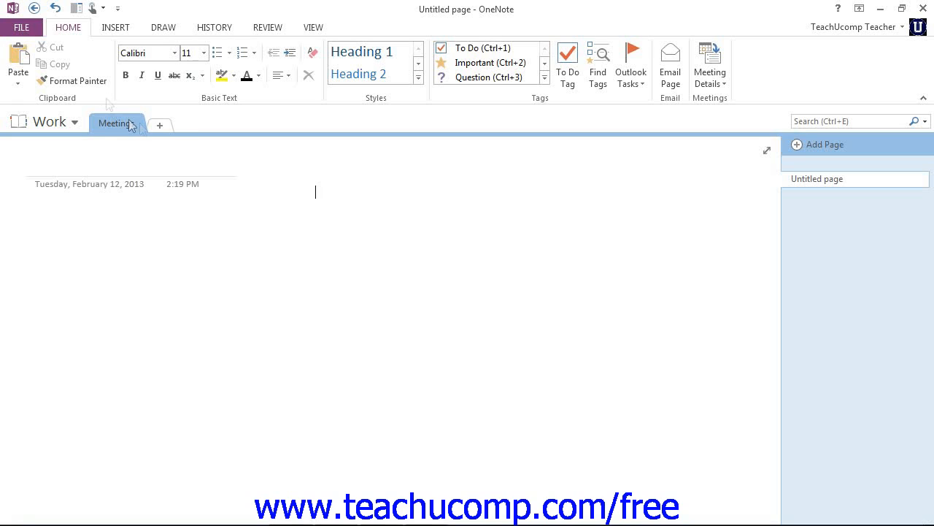
mouse_move(160, 125)
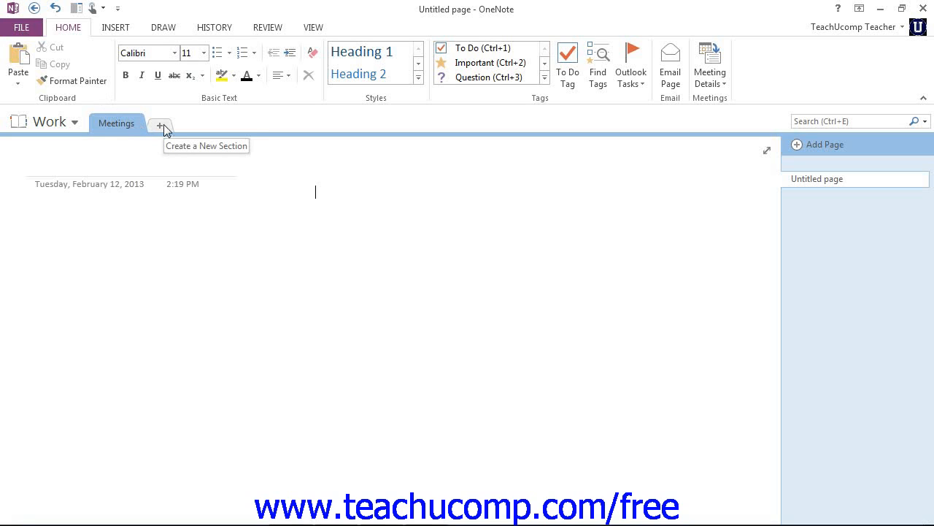
Step: Add new section tabs named 'Clients', 'Staff' and 'Products' after Meetings
click(160, 124)
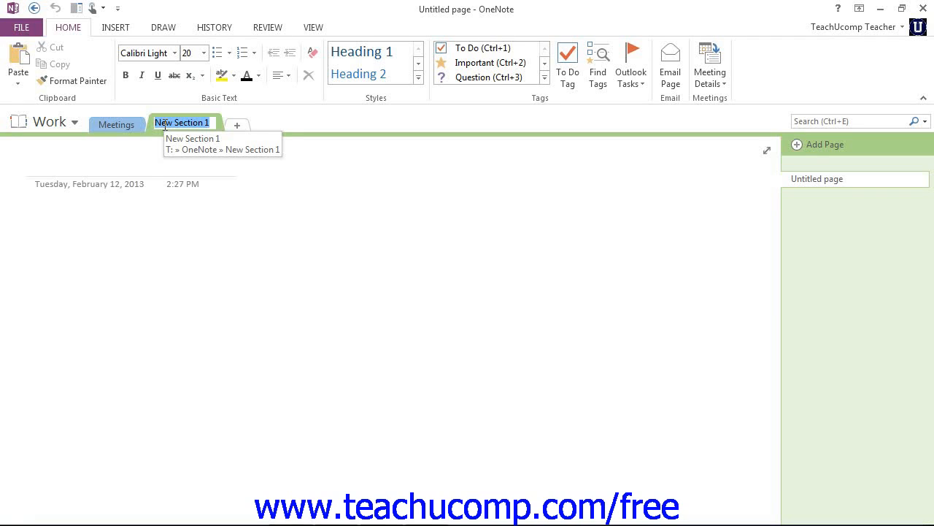
text(Clients)
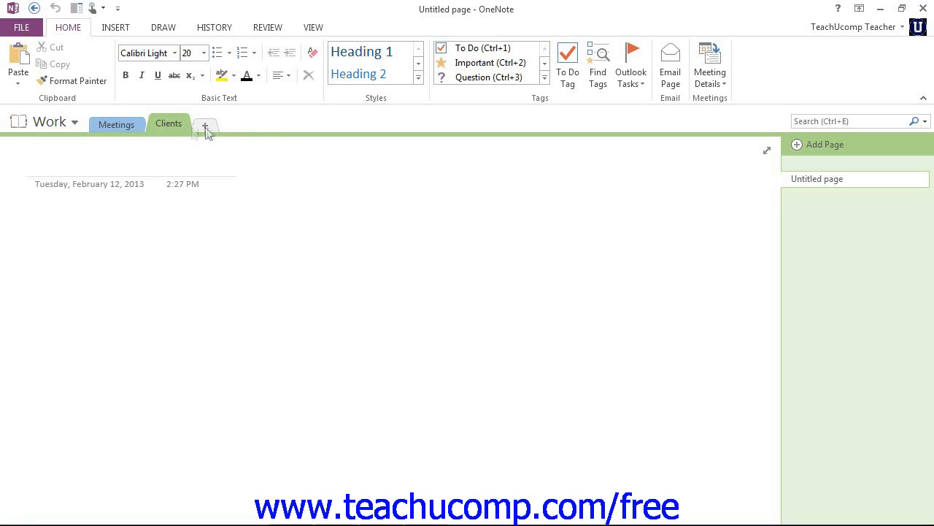
click(205, 124)
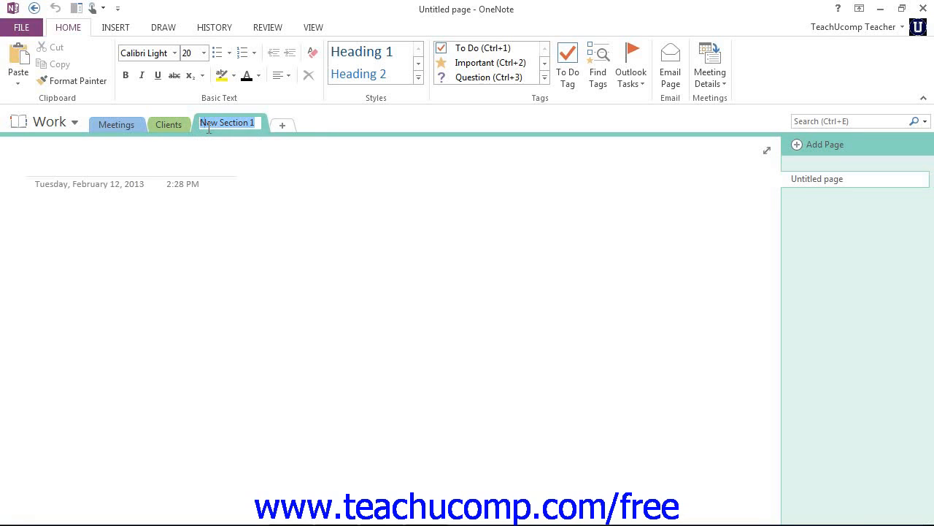
text(Staff)
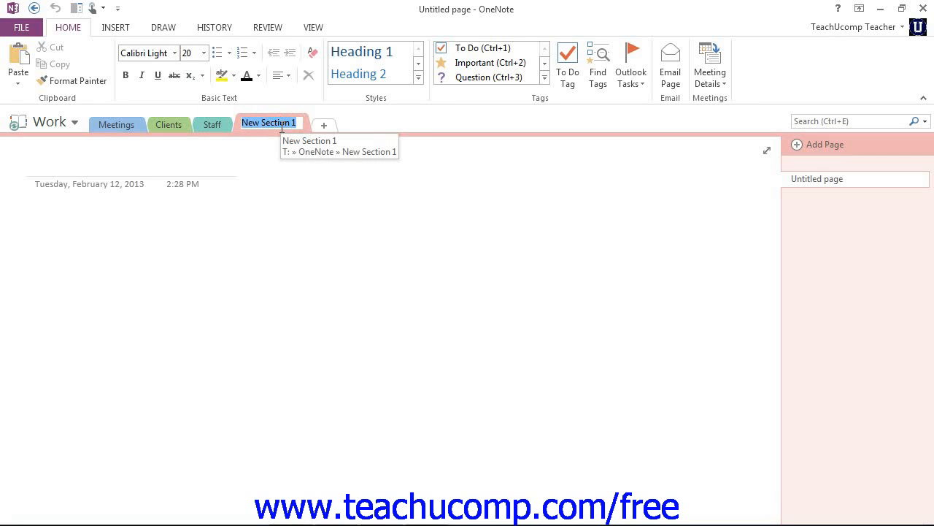
text(Products)
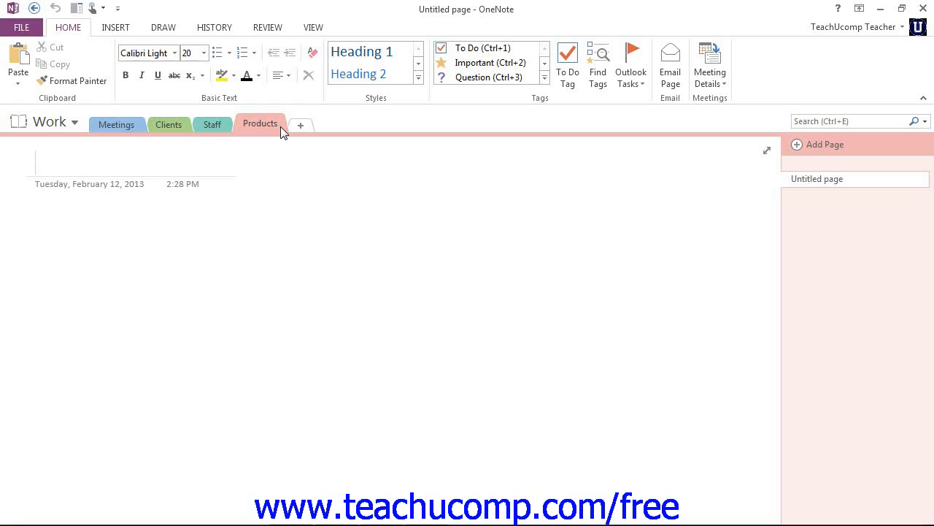
click(35, 163)
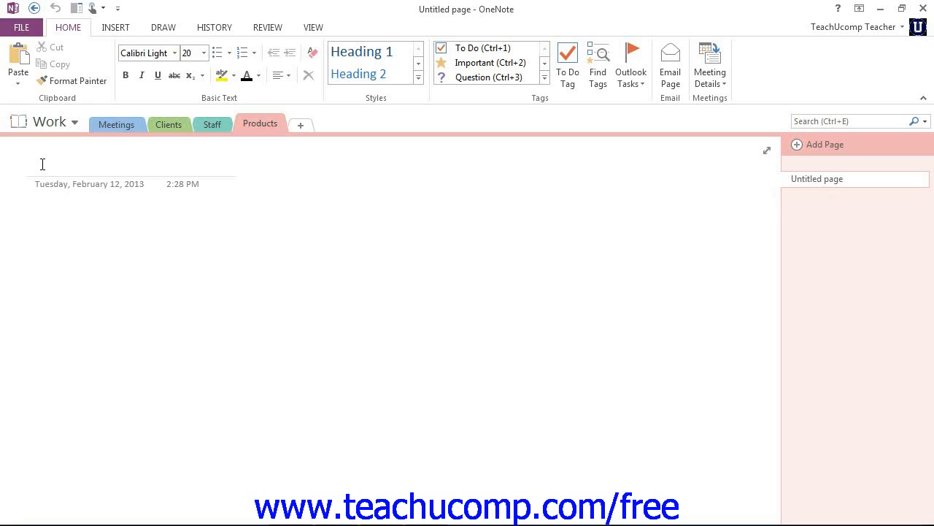
click(40, 163)
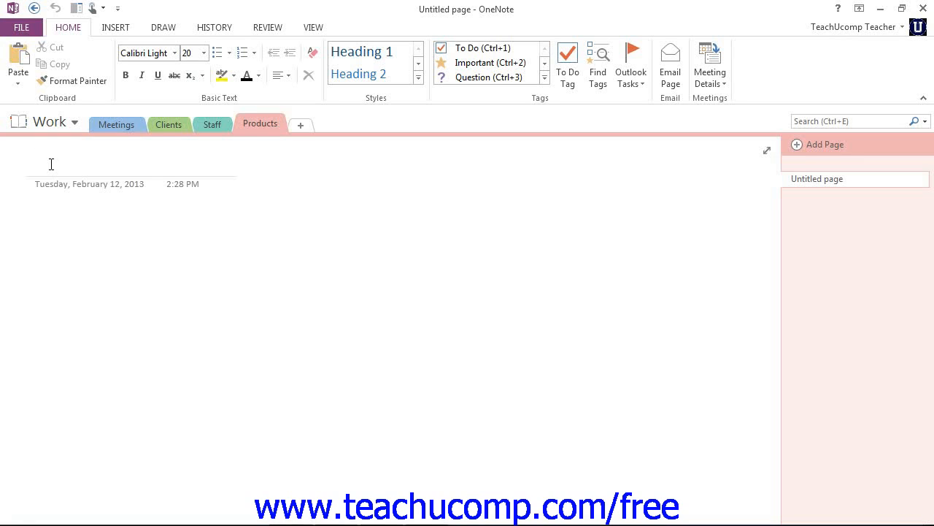
click(36, 162)
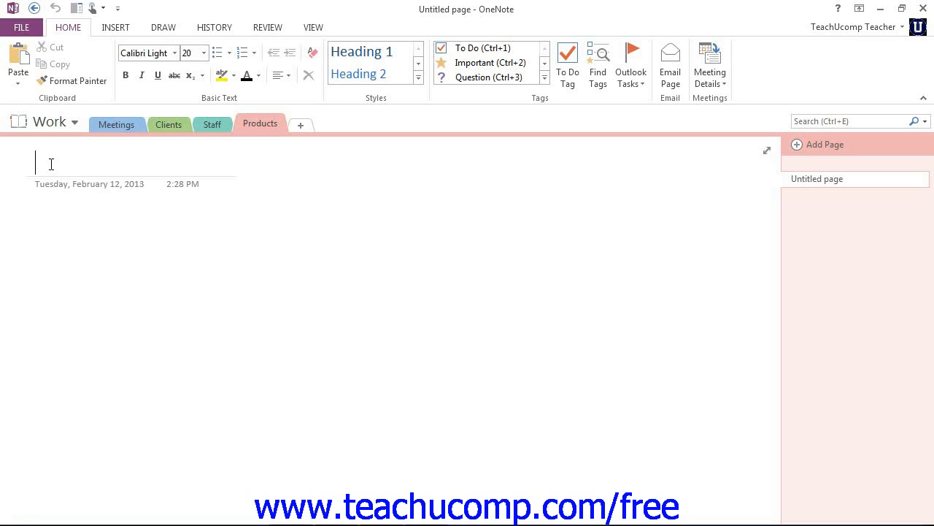
text(Microsoft Office 2013)
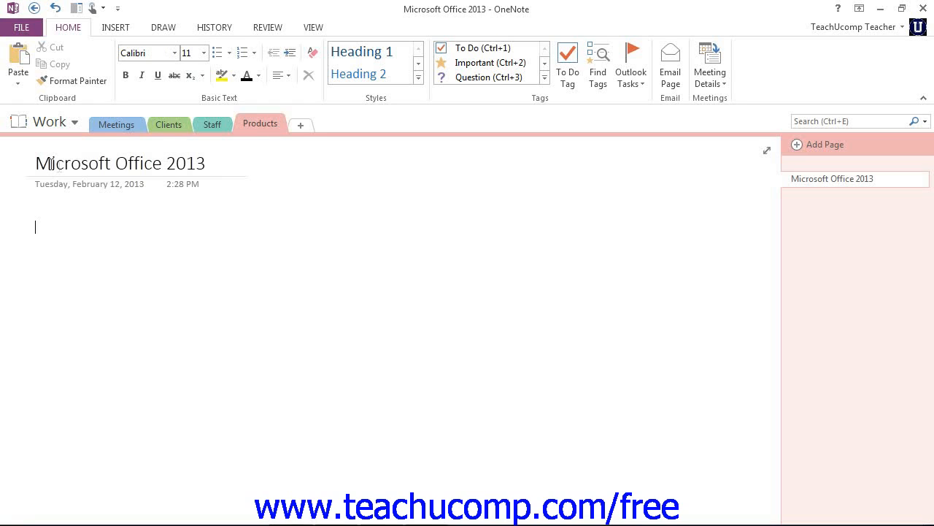
mouse_move(257, 189)
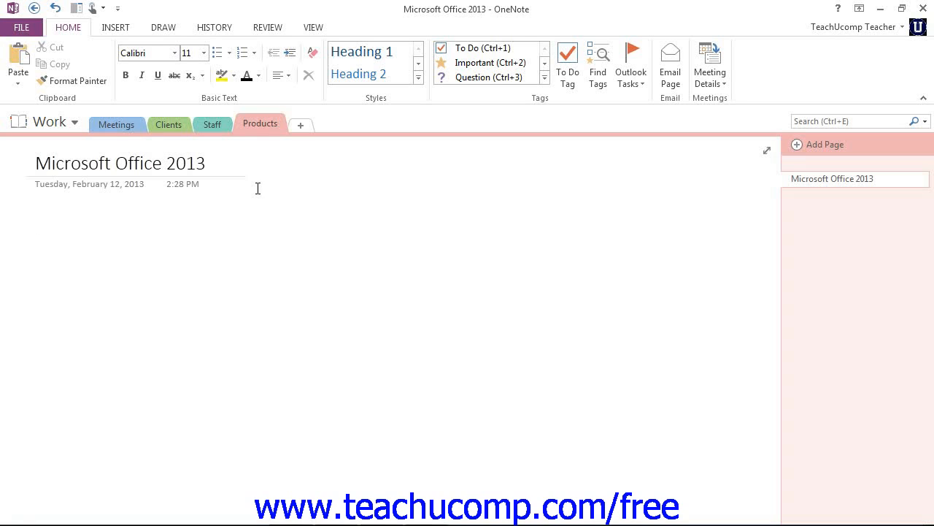
click(35, 227)
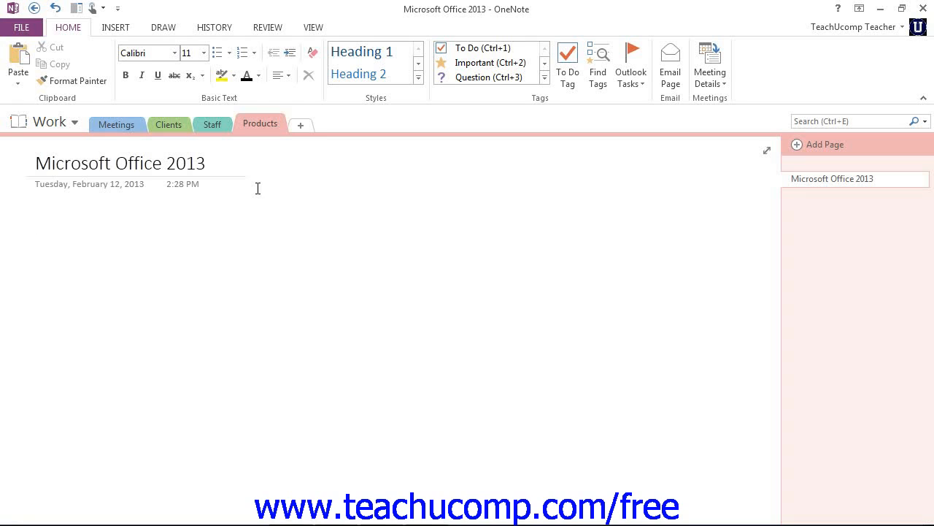
click(35, 227)
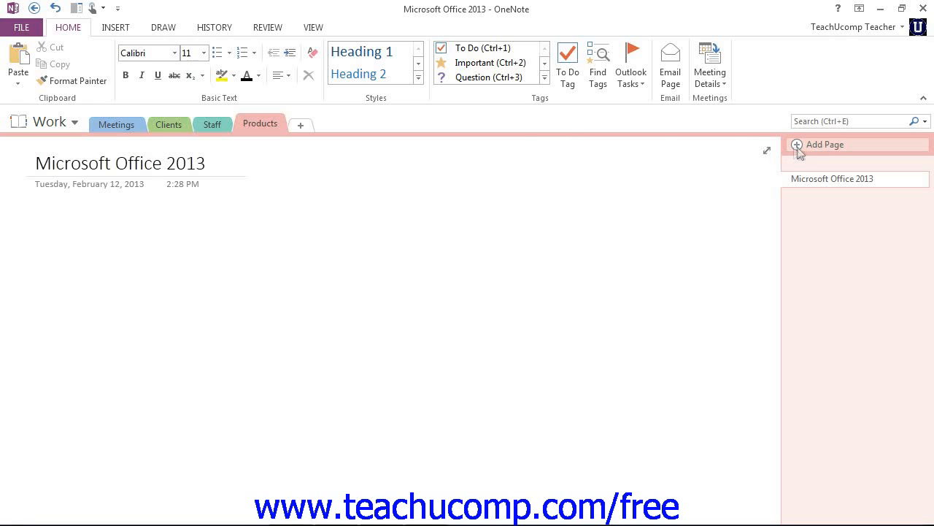
Step: Add two Products pages titled 'Accounting' and 'Web Design'
click(824, 143)
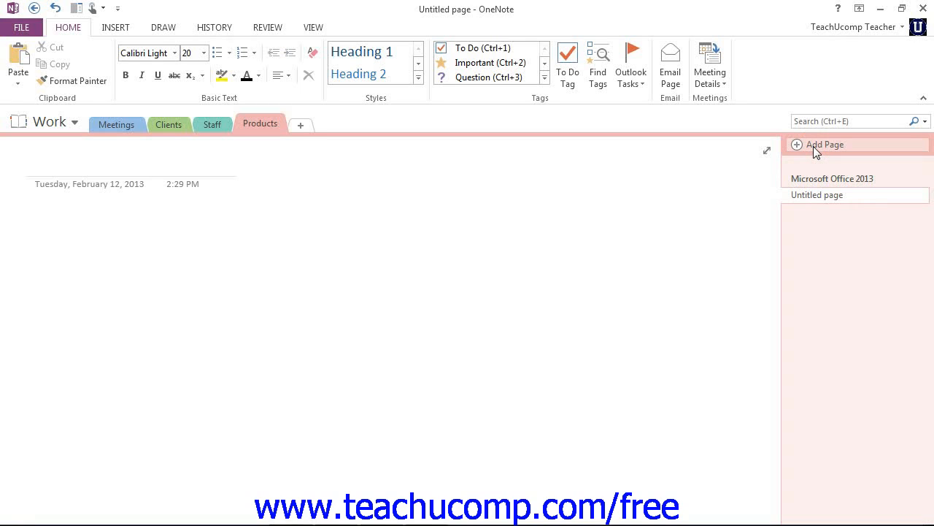
text(Account)
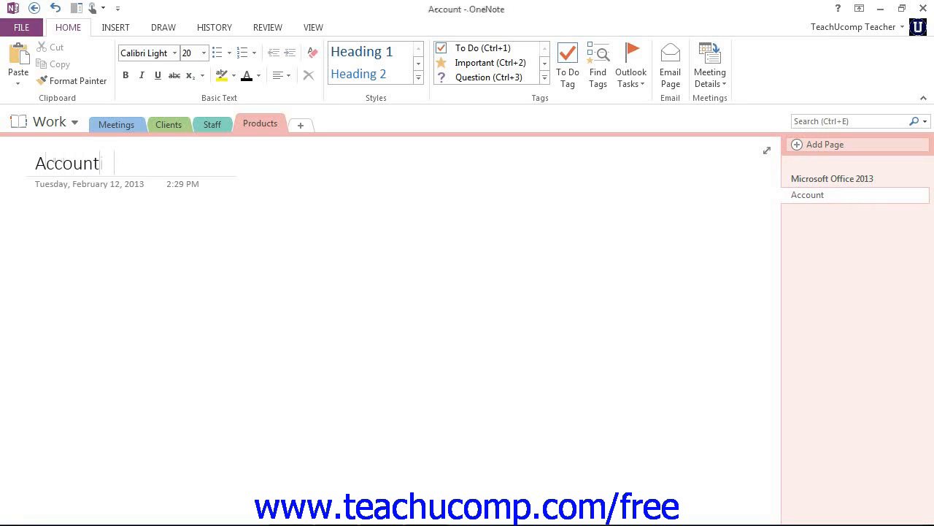
text(ting)
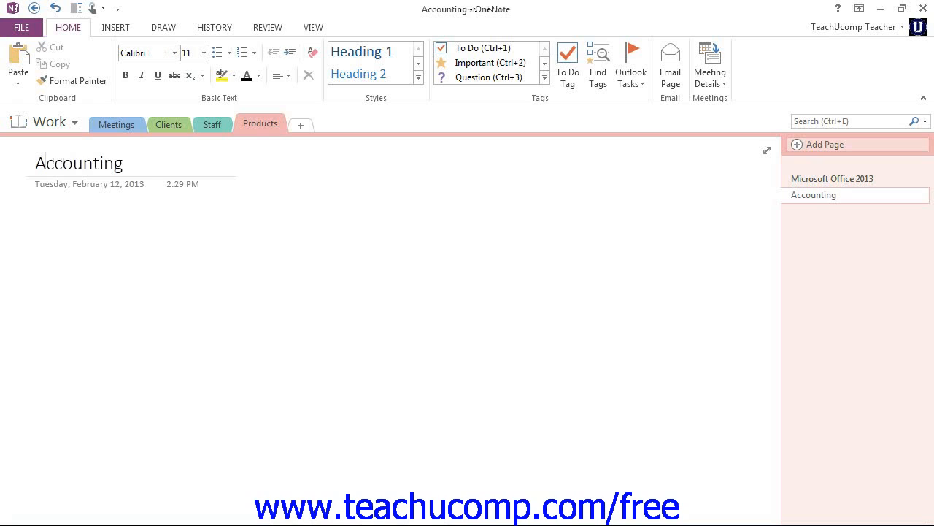
click(821, 143)
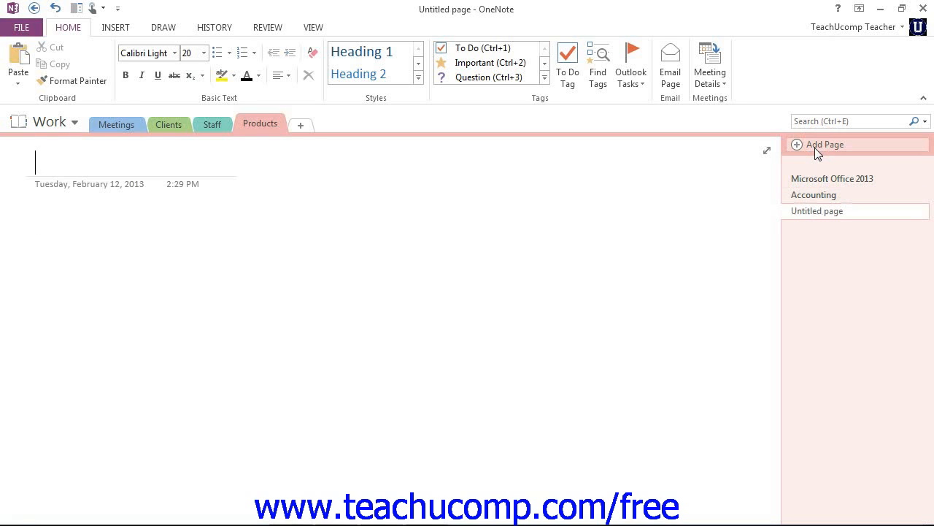
text(Web Des)
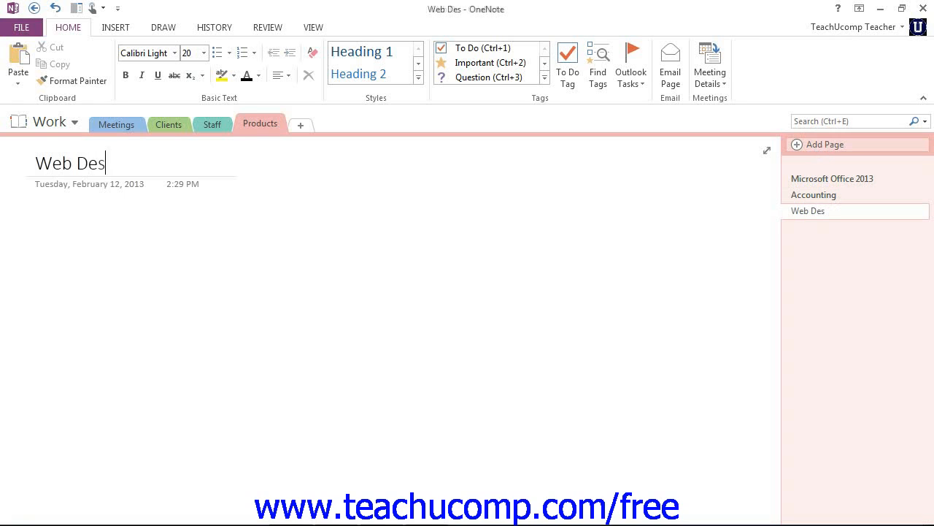
text(ign)
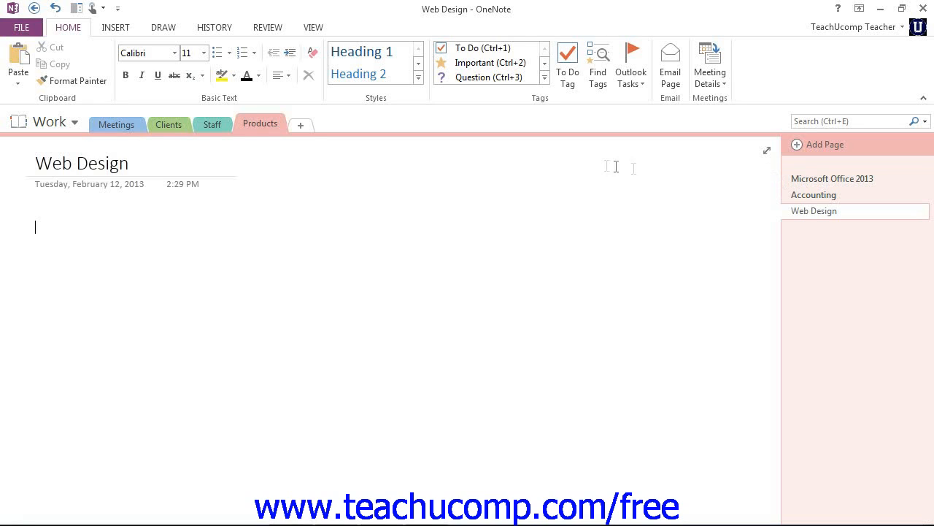
mouse_move(482, 147)
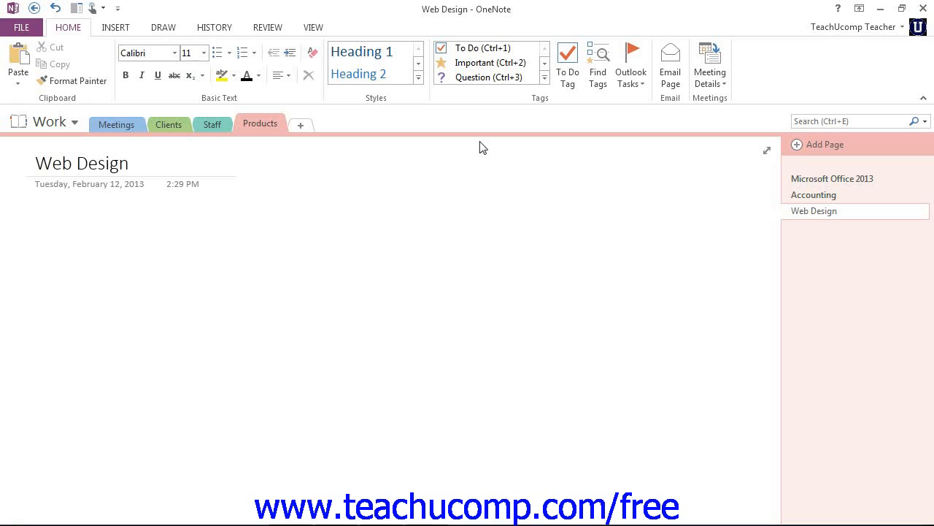
mouse_move(248, 123)
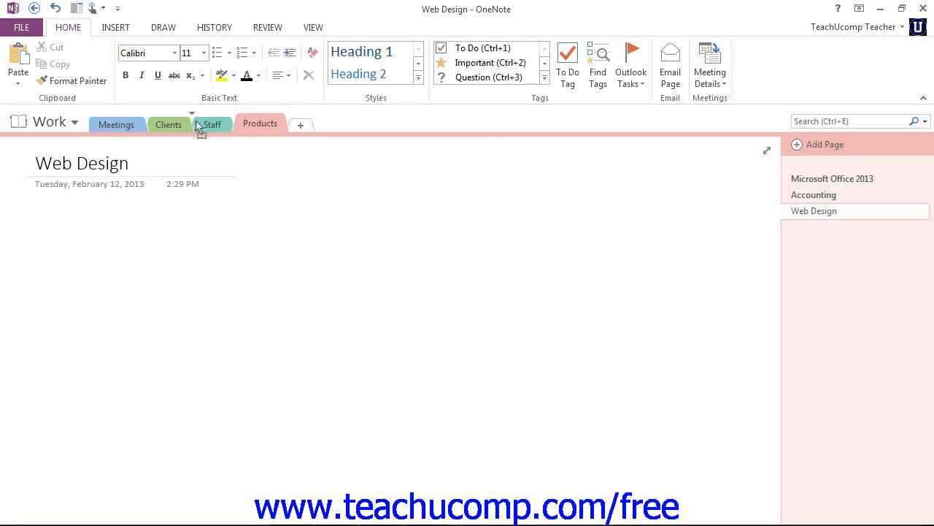
mouse_move(169, 124)
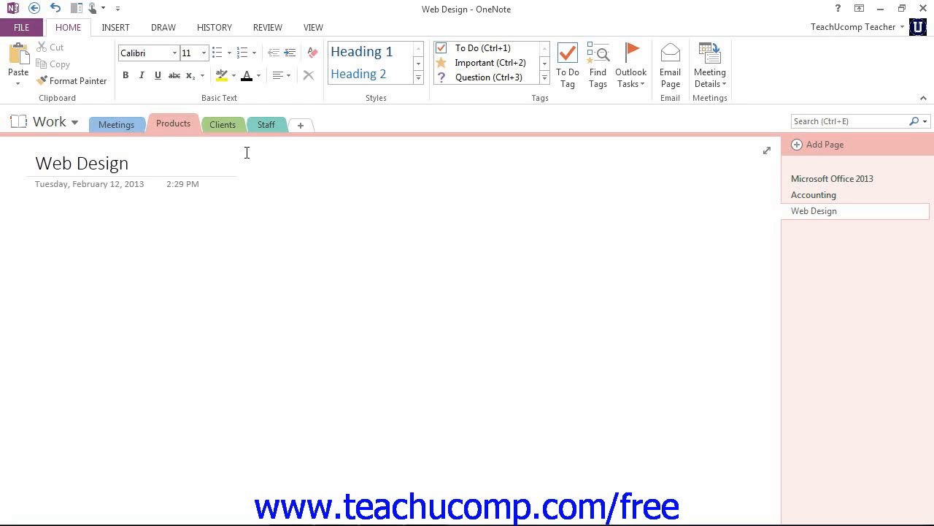
Step: Place the Products section tab between Meetings and Clients
click(35, 227)
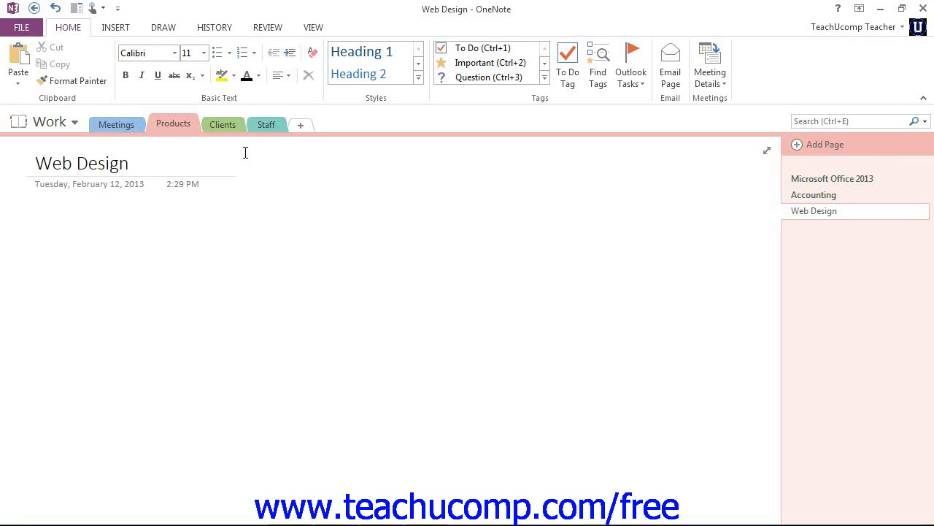
mouse_move(713, 239)
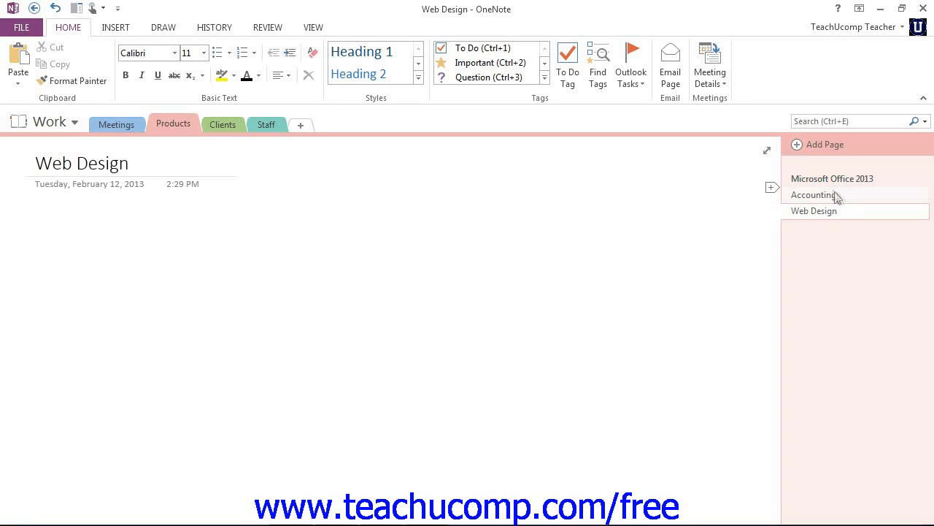
Step: Move Accounting to the top and Microsoft Office 2013 below Web Design
click(814, 194)
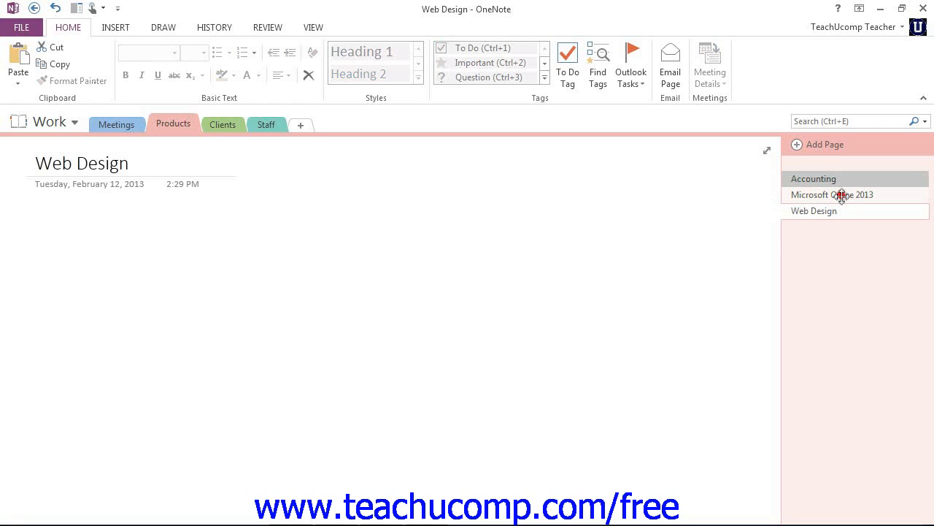
drag(832, 195, 832, 215)
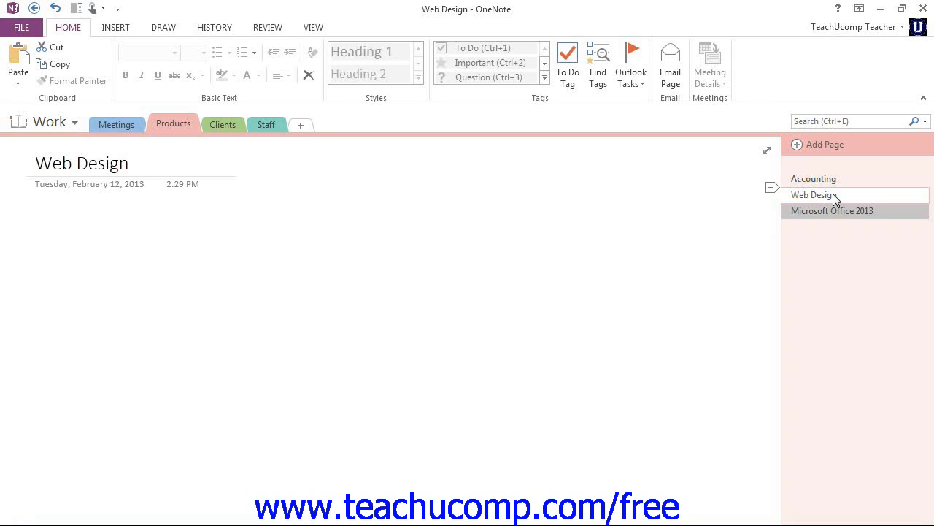
Step: Remove the Web Design page using its right-click menu
right_click(812, 194)
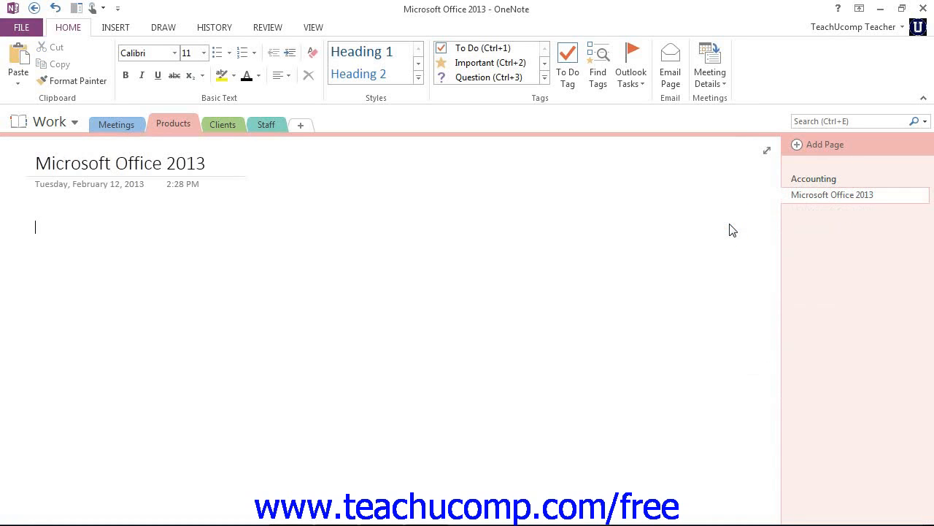
mouse_move(559, 192)
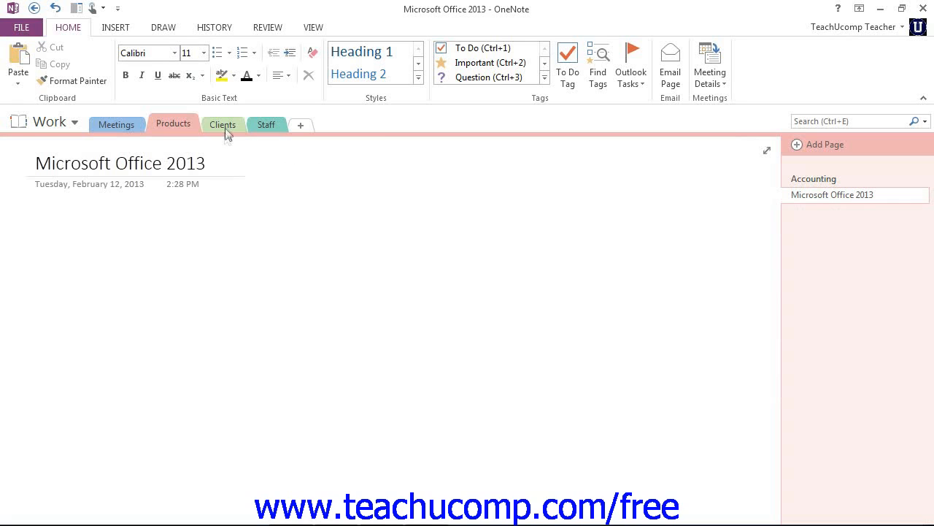
Step: Choose Delete on the Clients section, then decline the Recycle Bin confirmation
right_click(223, 124)
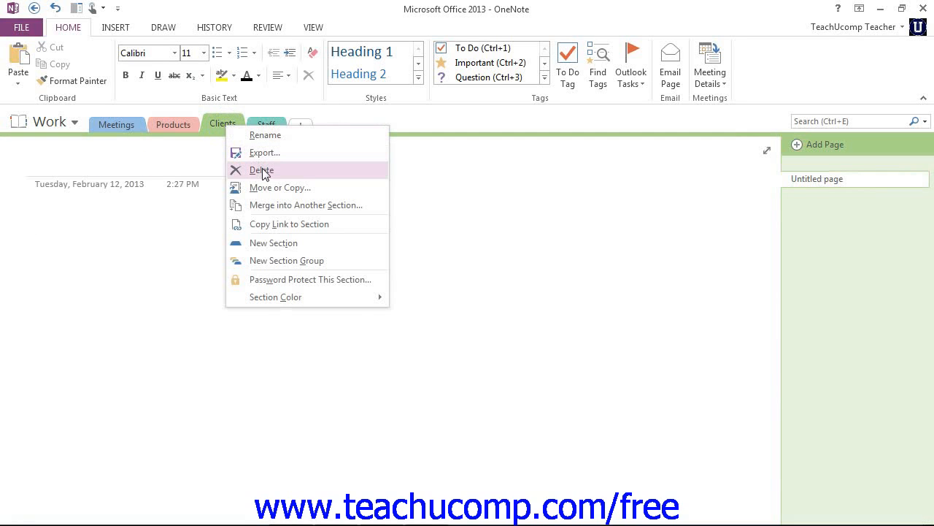
click(261, 170)
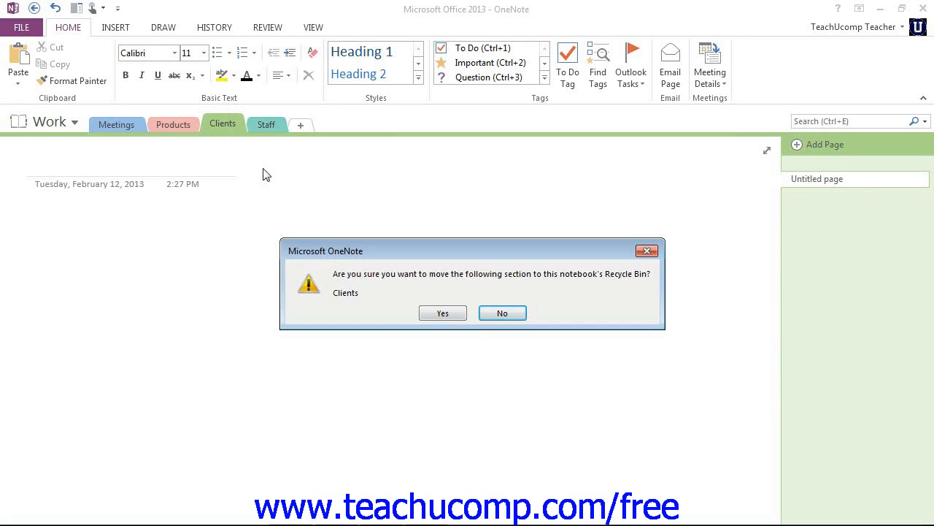
mouse_move(552, 285)
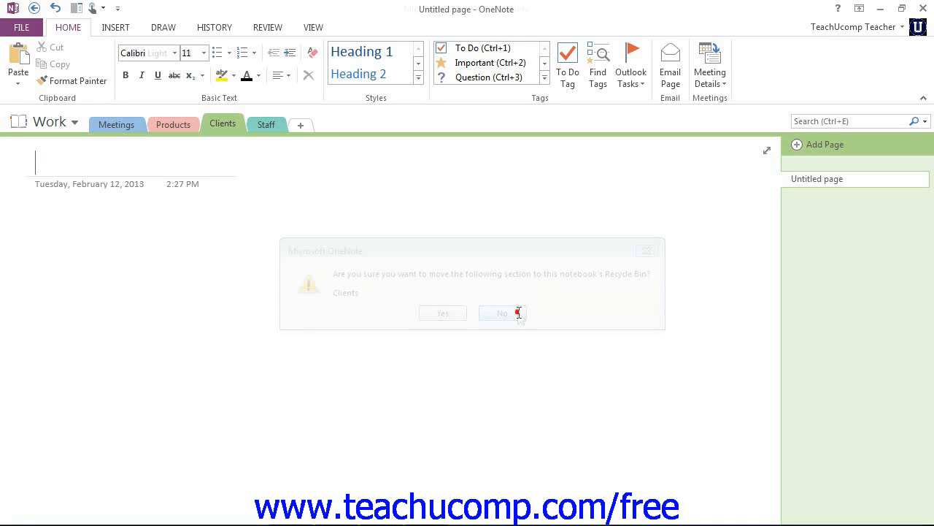
click(503, 313)
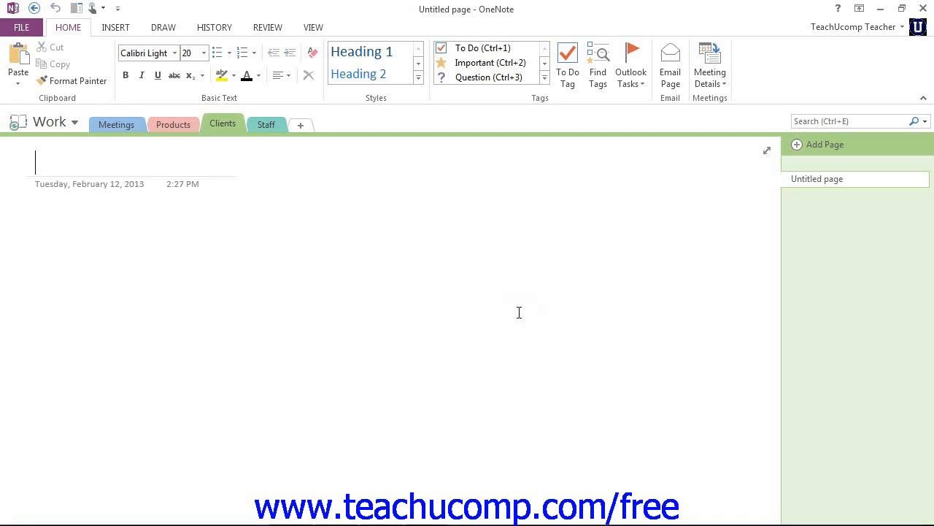